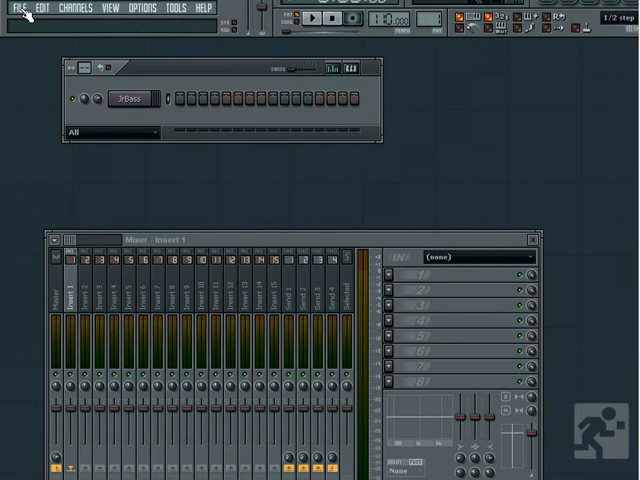
# Open the File menu to see New, Open, Save, Save as and Recent projects.
pyautogui.click(15, 8)
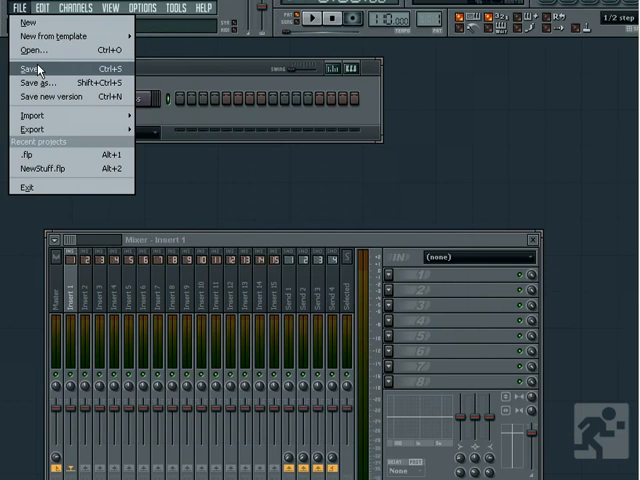
pyautogui.moveTo(65, 97)
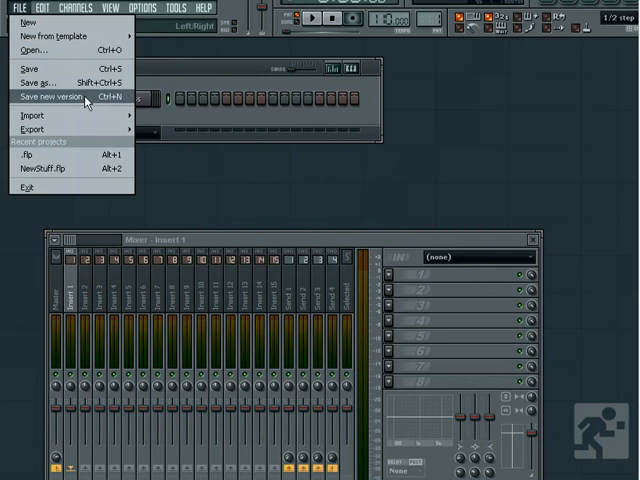
pyautogui.moveTo(37, 129)
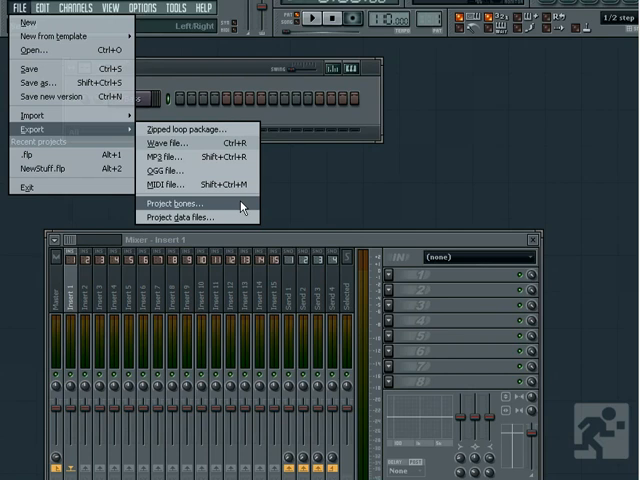
# Show the Export submenu listing Wave, MP3, OGG and MIDI formats.
pyautogui.click(41, 8)
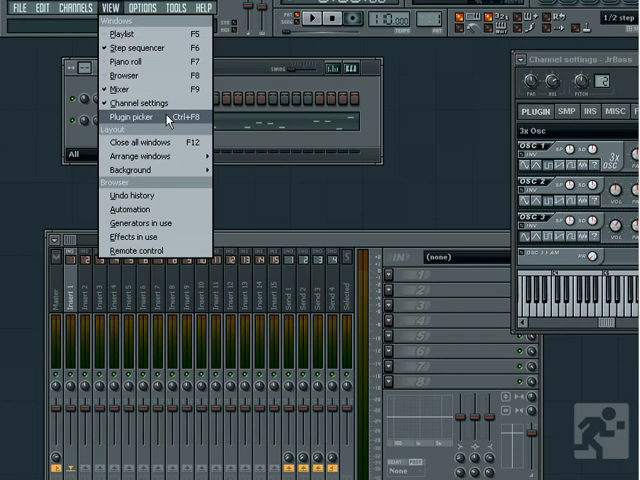
# Close all windows (F12), leaving only the two-channel step sequencer.
pyautogui.click(138, 142)
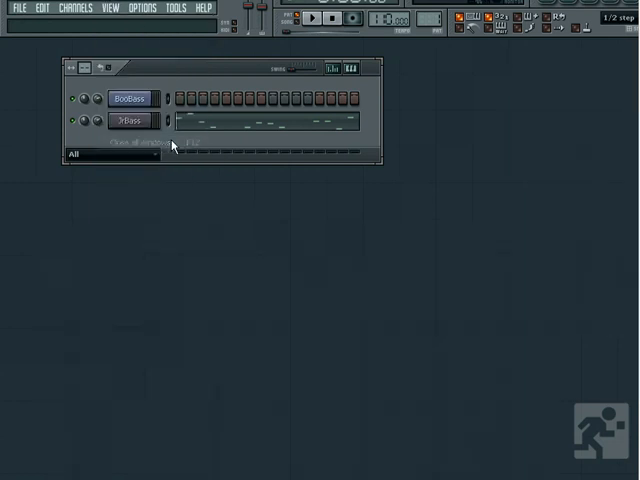
pyautogui.click(141, 8)
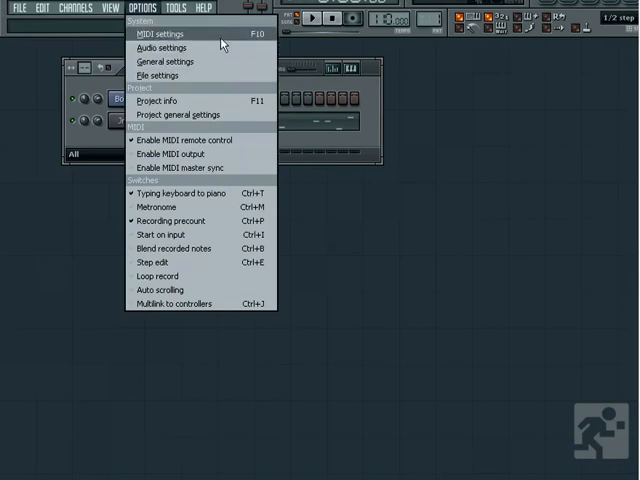
# Open the Options menu showing System, Project, MIDI and Switches entries.
pyautogui.click(173, 8)
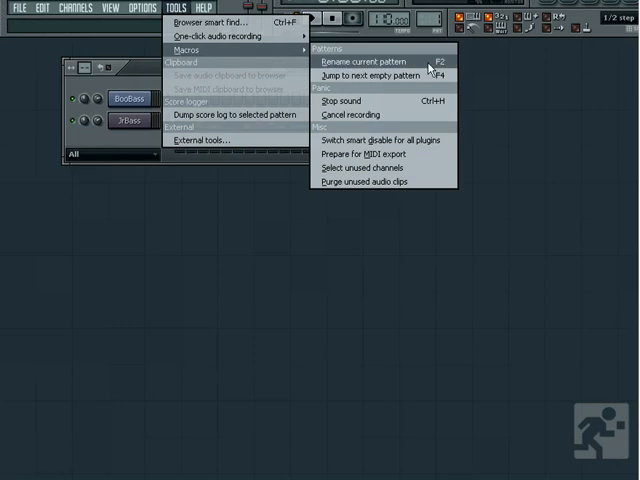